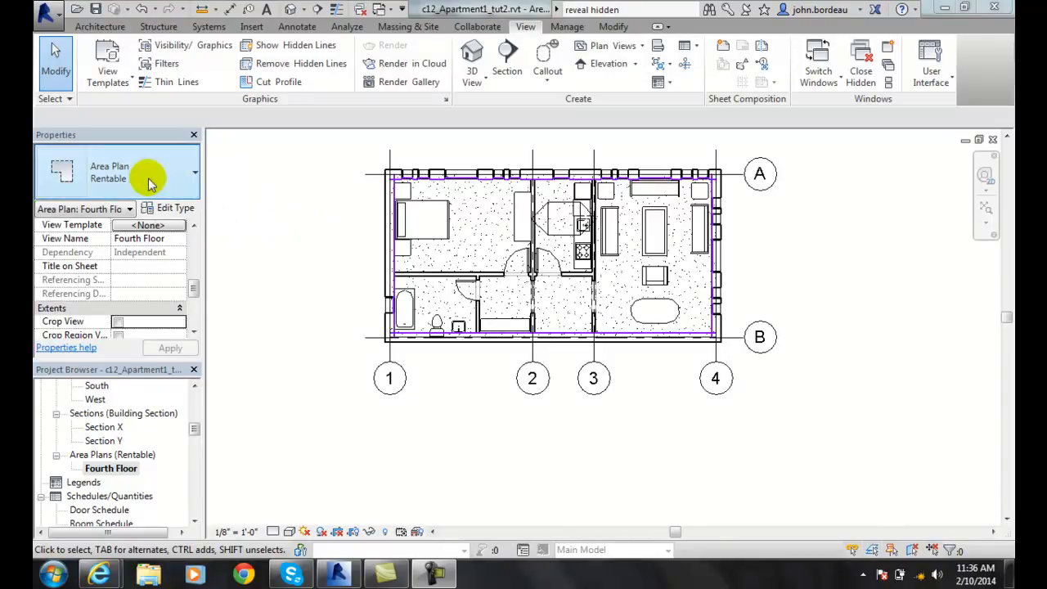
pyautogui.moveTo(131, 171)
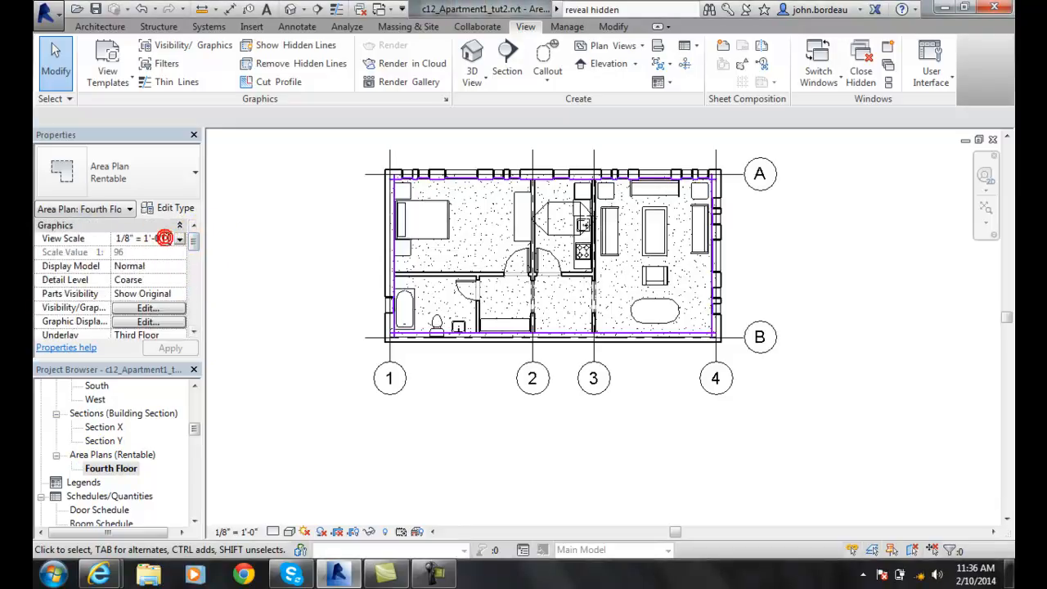
# Step: Change the Fourth Floor area plan's view scale from 1/8" to 1/4" = 1'-0"
pyautogui.click(178, 239)
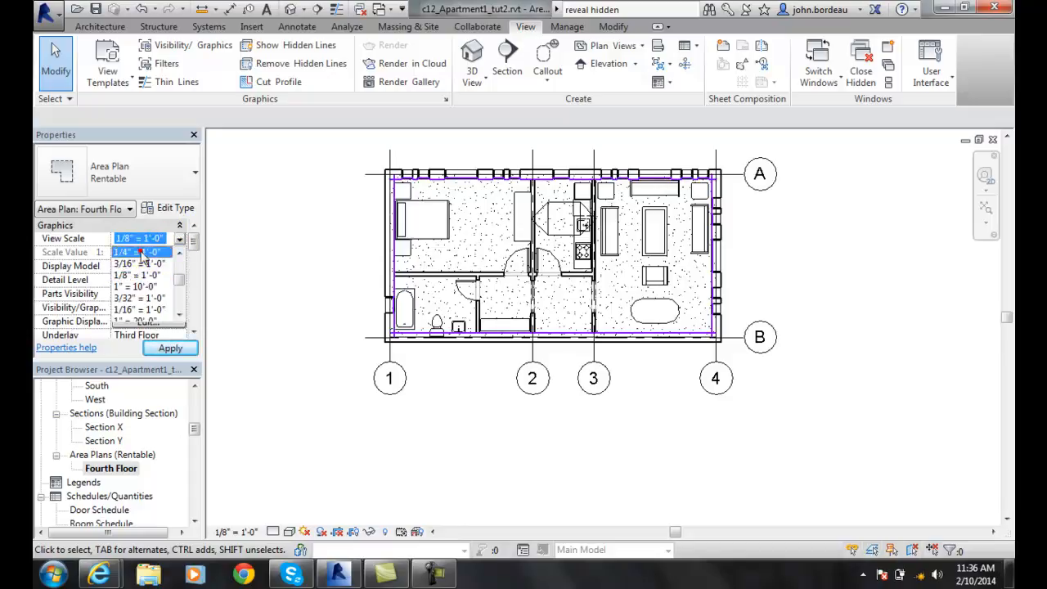
pyautogui.click(139, 238)
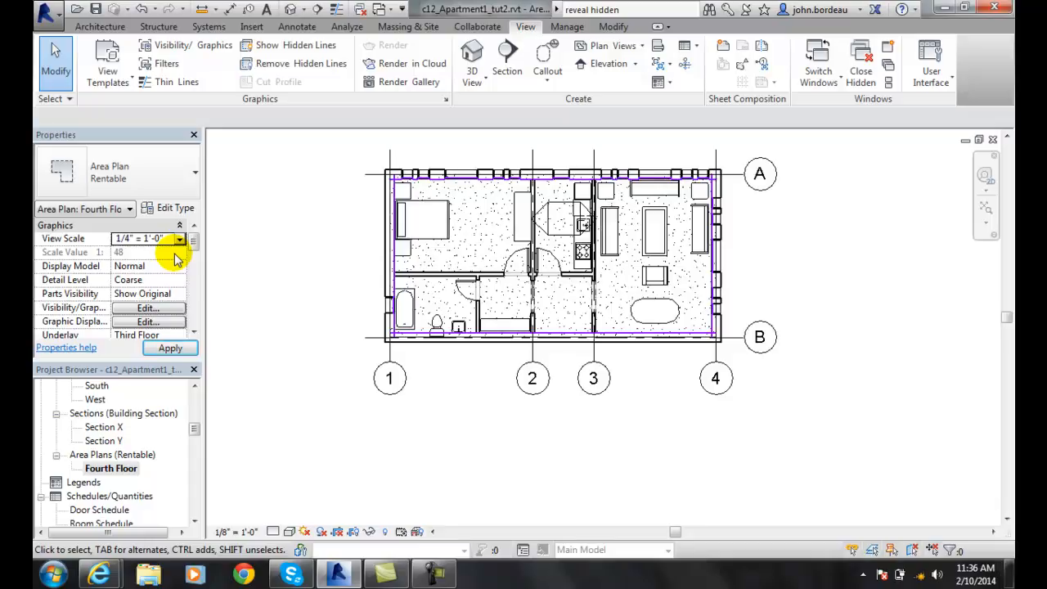
# Step: Check the Display Model options, keeping it Normal, so the 1/4" scale applies
pyautogui.click(147, 266)
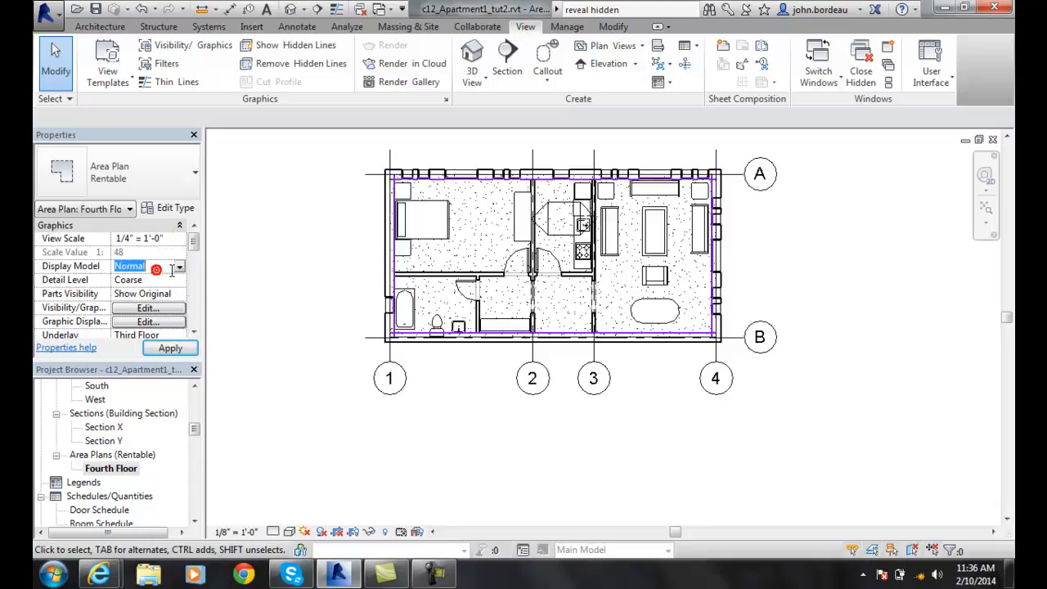
pyautogui.click(178, 266)
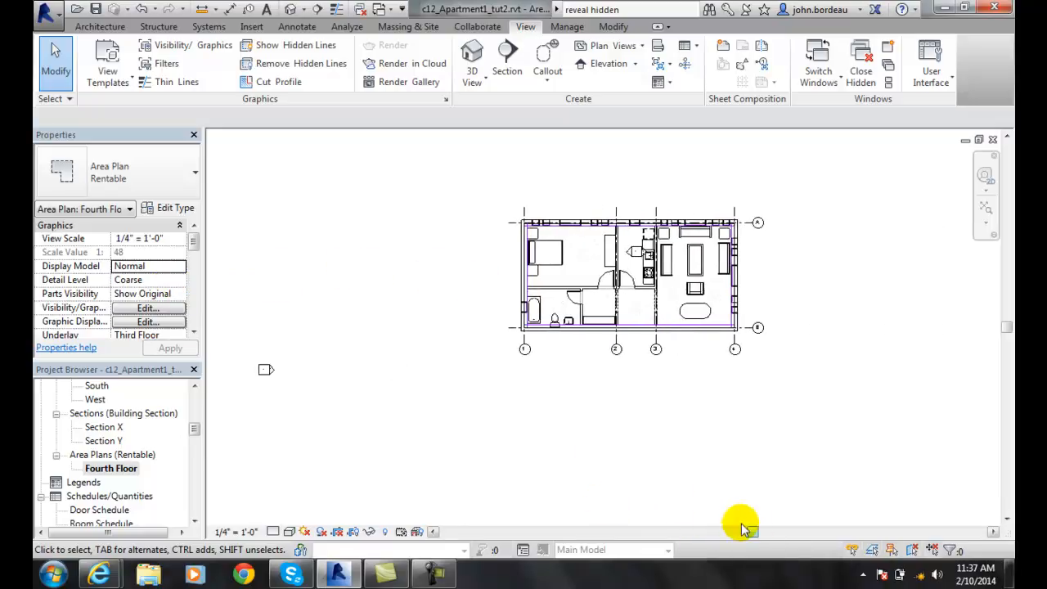
# Step: Set the plan's detail level to Fine and apply it
pyautogui.click(180, 280)
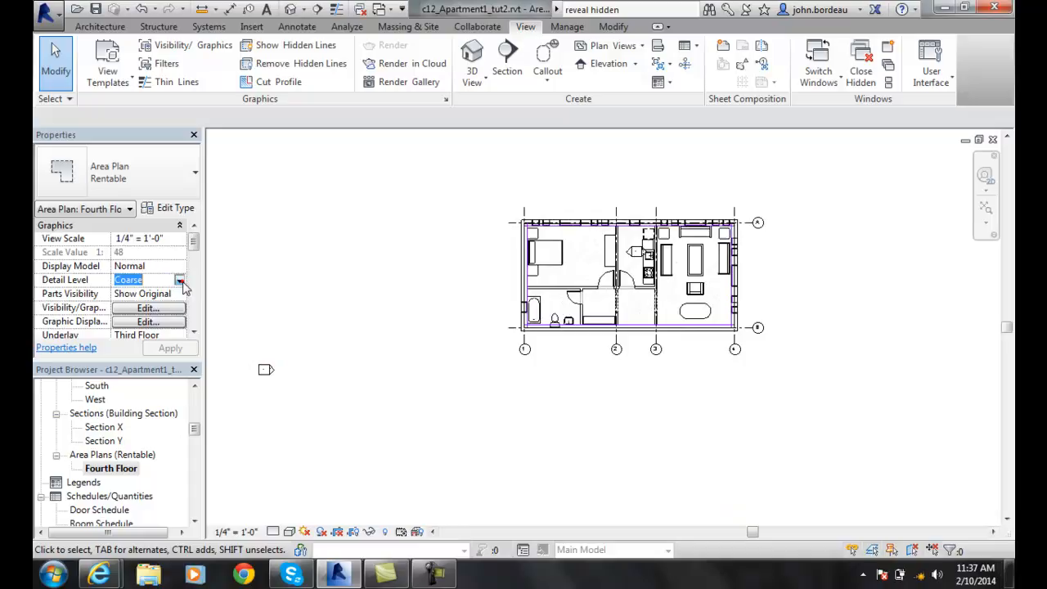
pyautogui.click(179, 280)
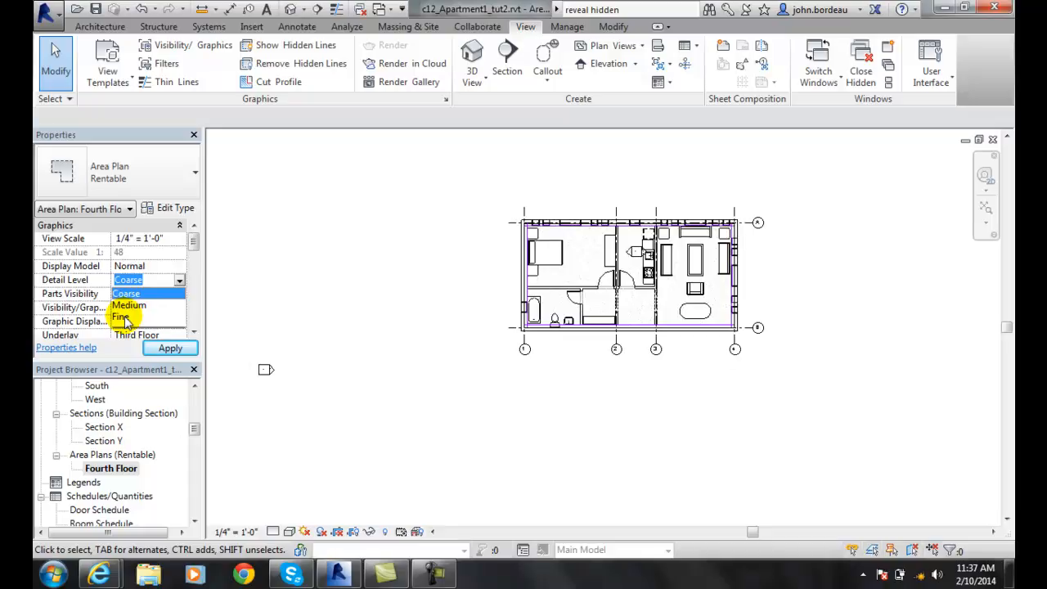
pyautogui.moveTo(128, 294)
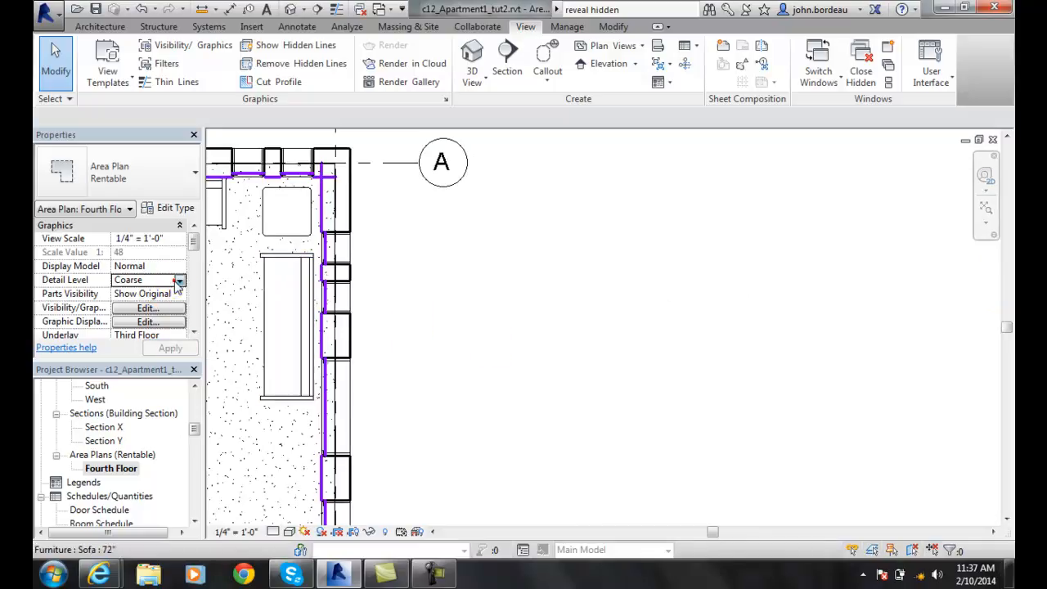
pyautogui.click(178, 280)
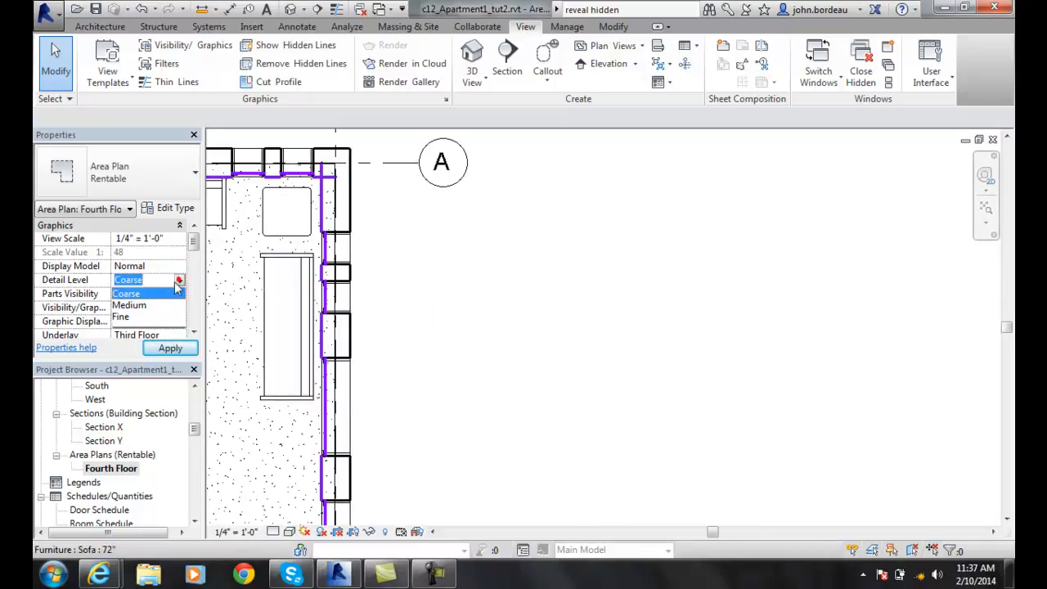
pyautogui.click(121, 317)
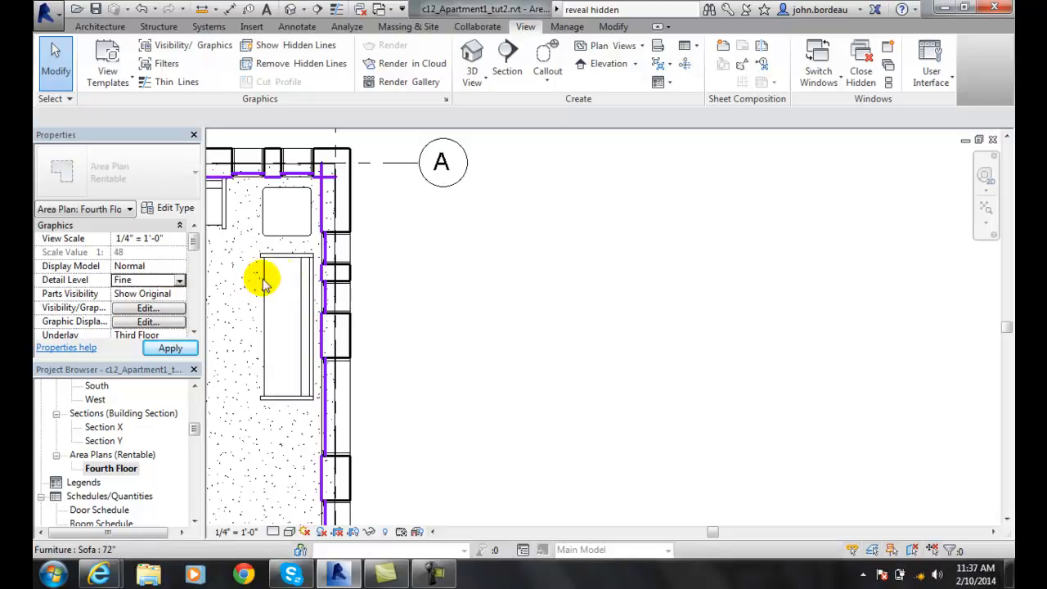
pyautogui.click(340, 331)
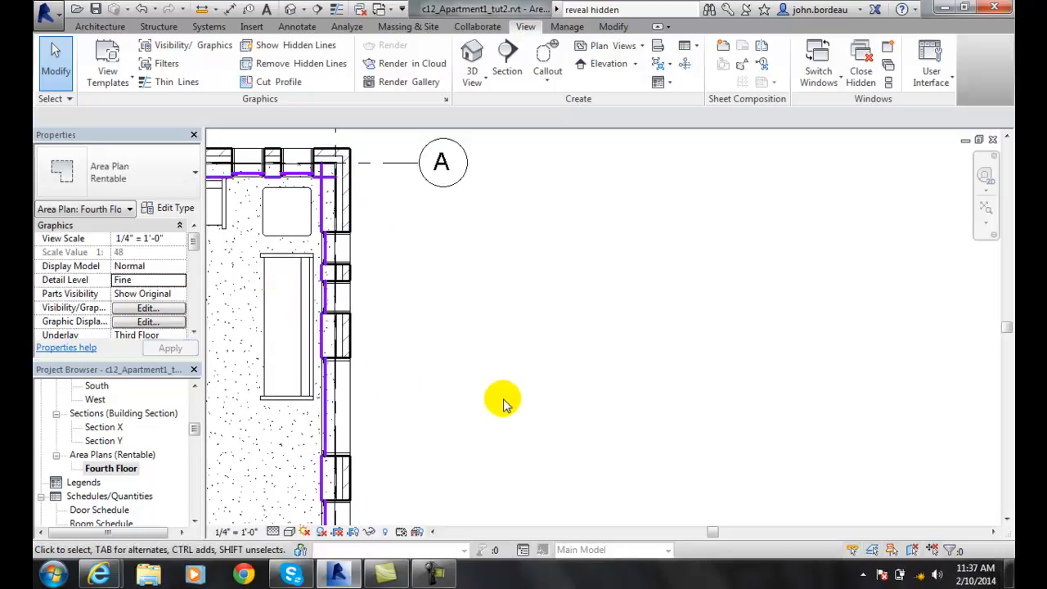
pyautogui.moveTo(380, 340)
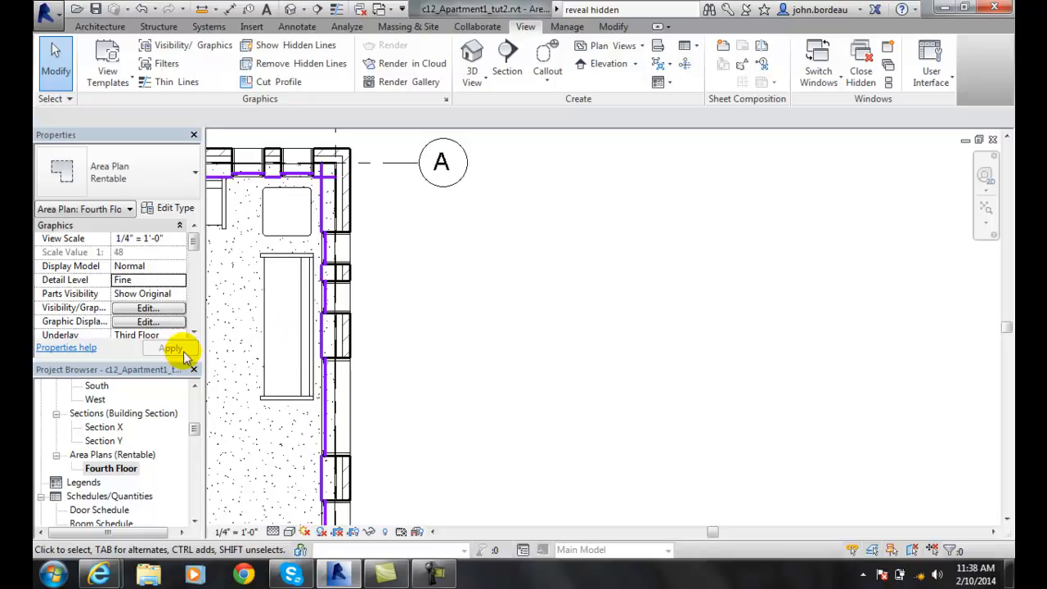
# Step: Return the plan's detail level to Coarse and apply
pyautogui.click(148, 279)
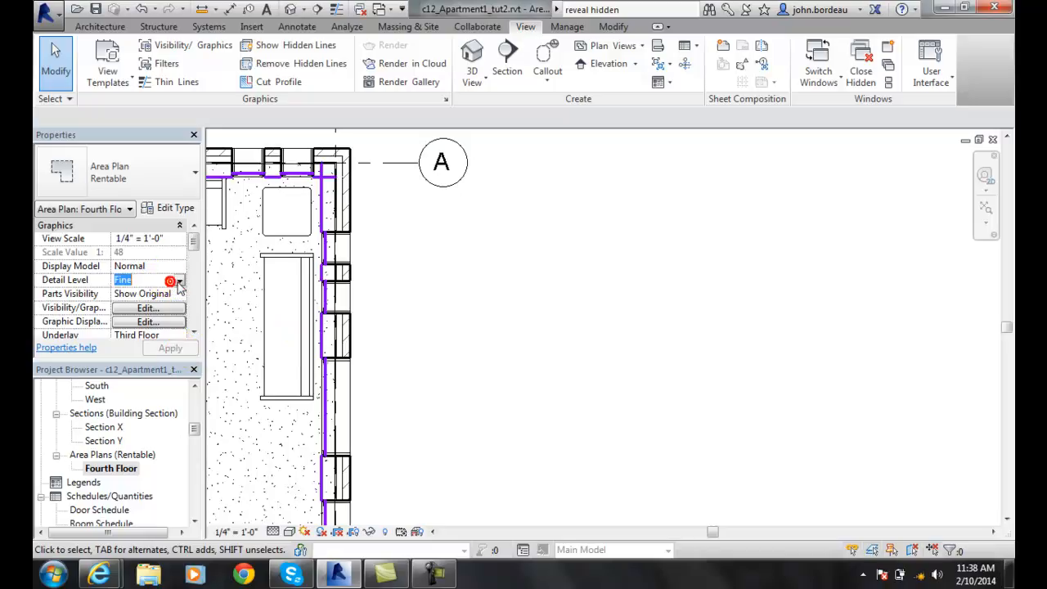
pyautogui.click(147, 280)
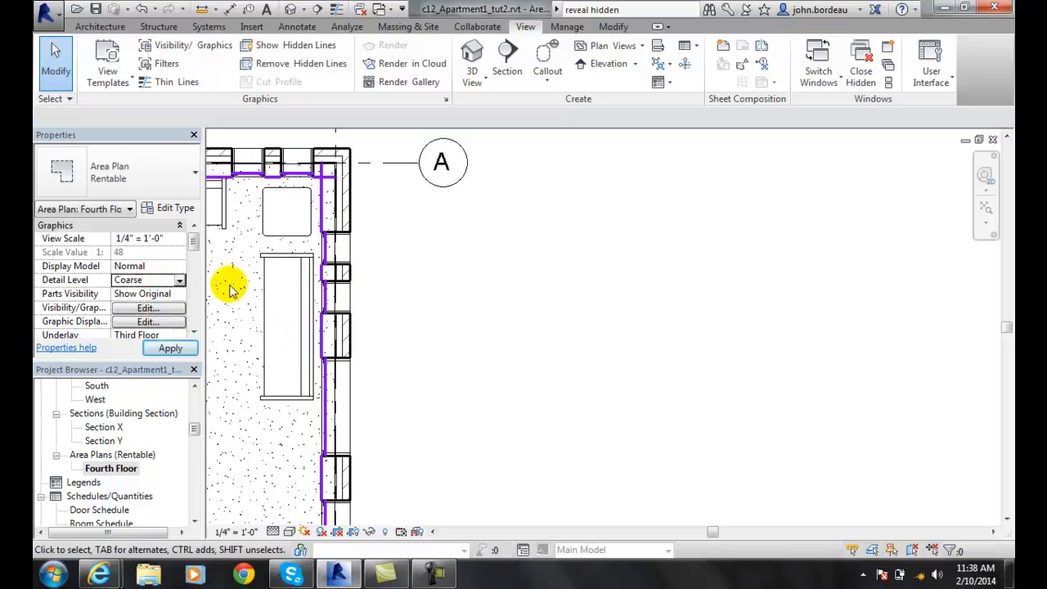
pyautogui.click(170, 348)
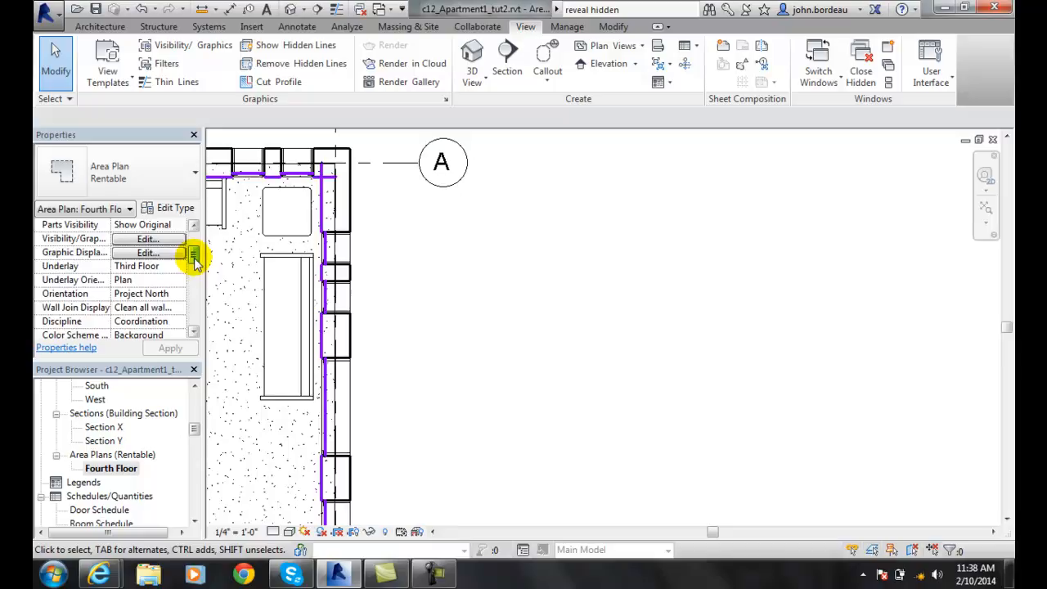
# Step: Rename the view to 'Fourth Floor Rentable A…', also renaming the matching level and views
pyautogui.scroll(-3)
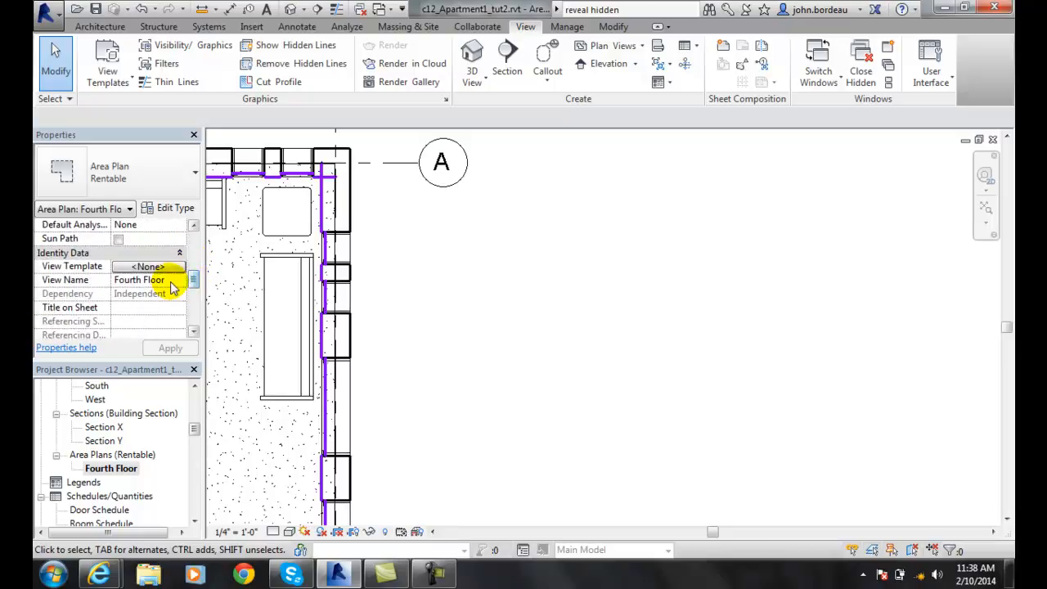
pyautogui.doubleClick(139, 279)
pyautogui.write('Floor Rentable')
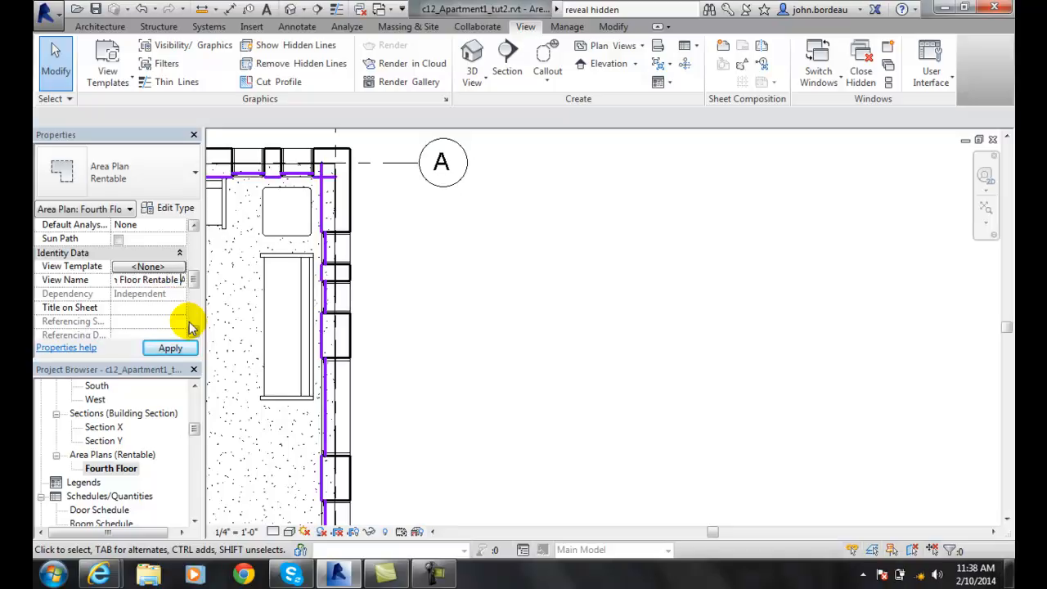
pyautogui.click(169, 348)
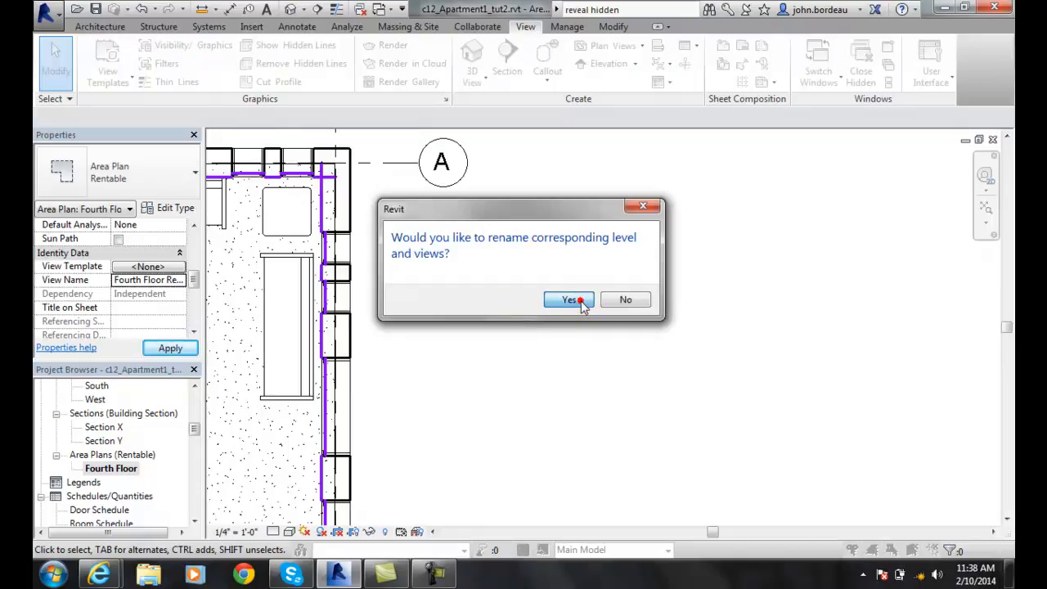
pyautogui.click(569, 300)
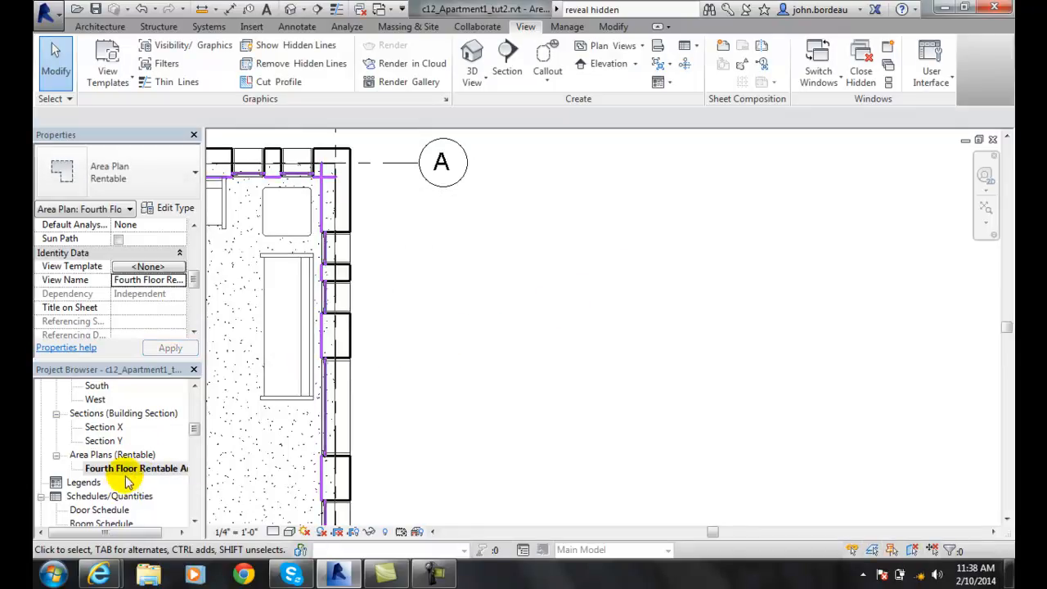
pyautogui.click(137, 467)
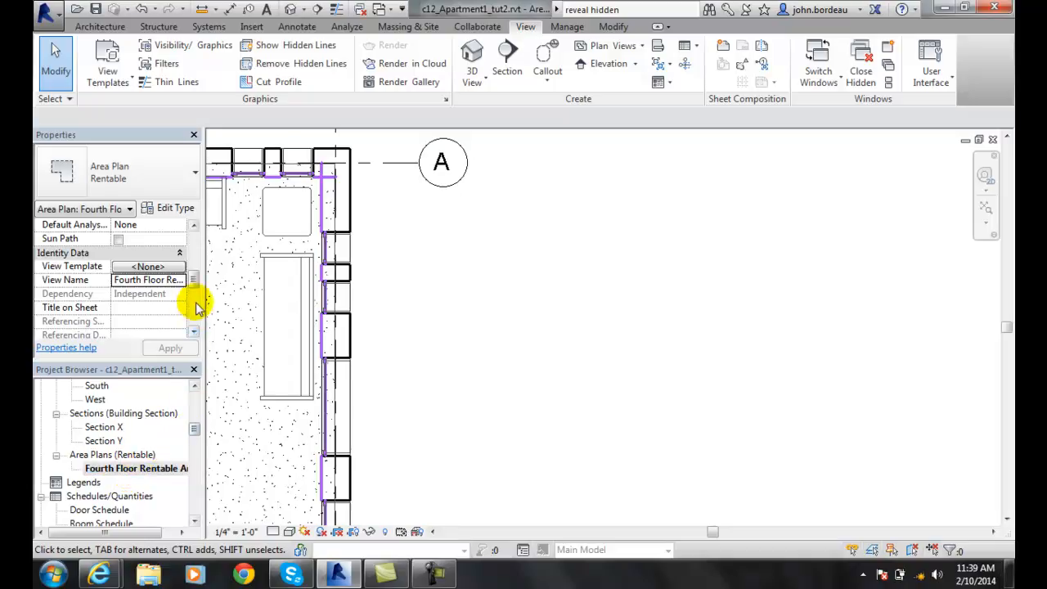
pyautogui.scroll(-3)
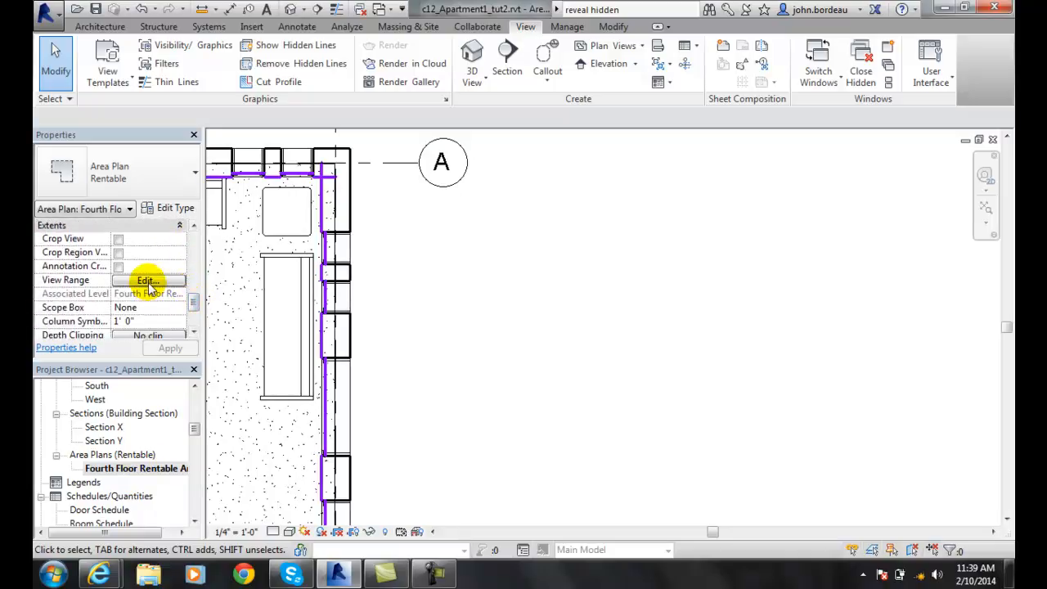
pyautogui.click(147, 280)
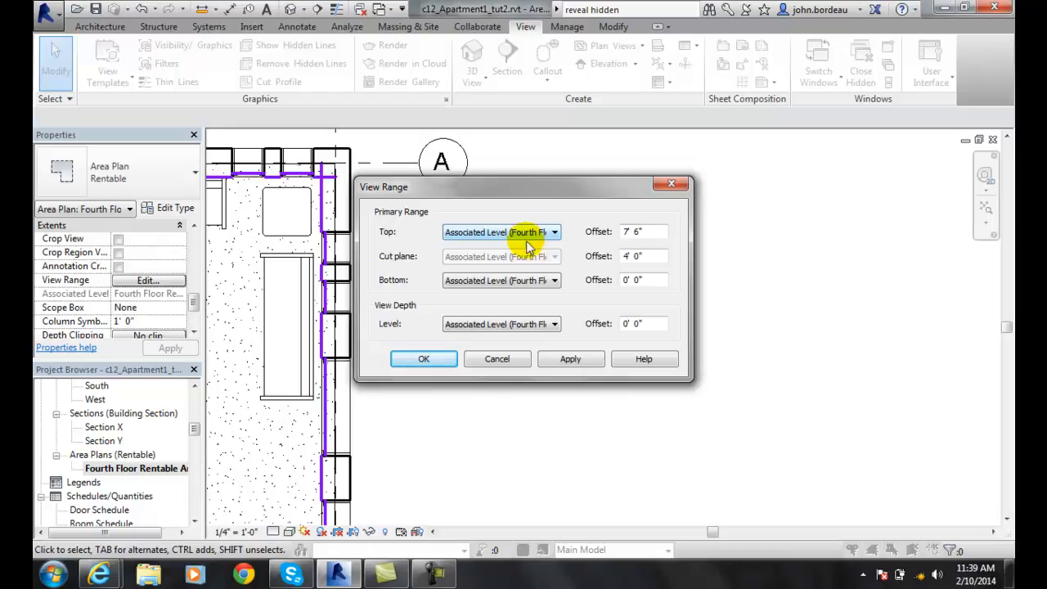
pyautogui.moveTo(523, 260)
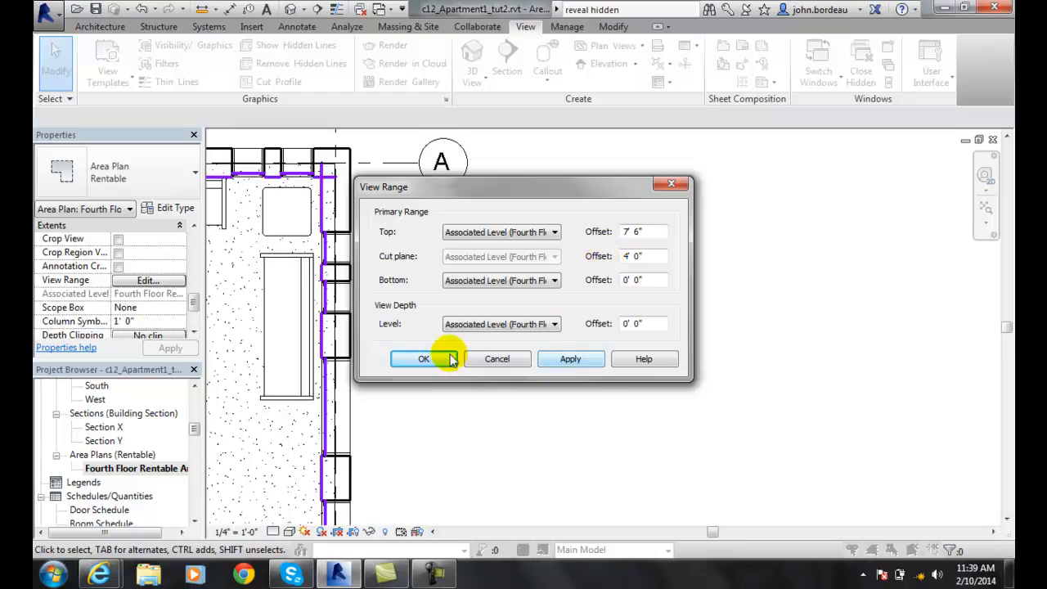
pyautogui.click(423, 358)
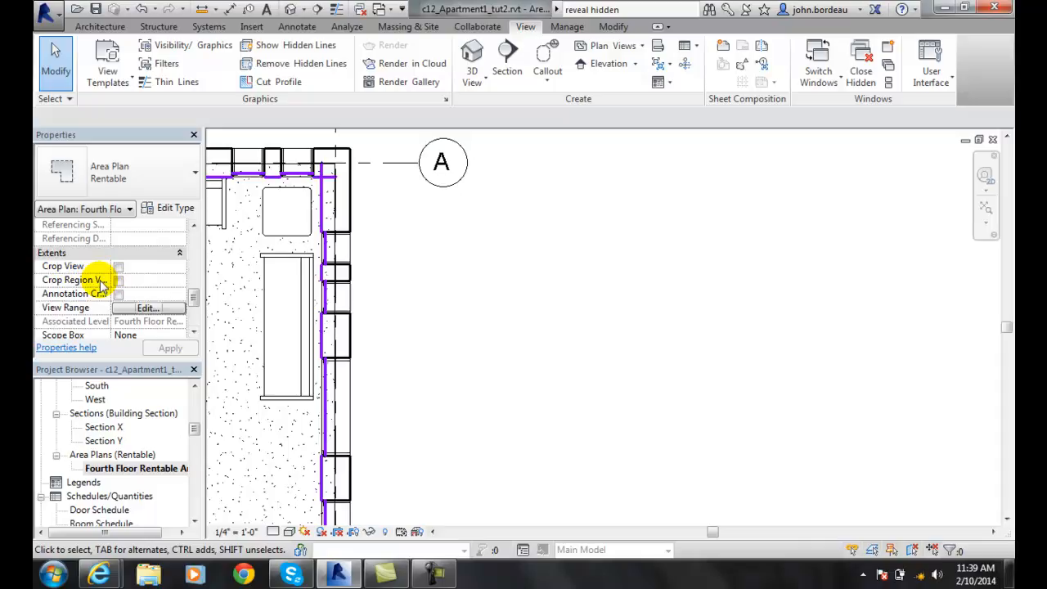
# Step: Turn on Crop Region Visible for the Fourth Floor Rentable plan
pyautogui.click(118, 280)
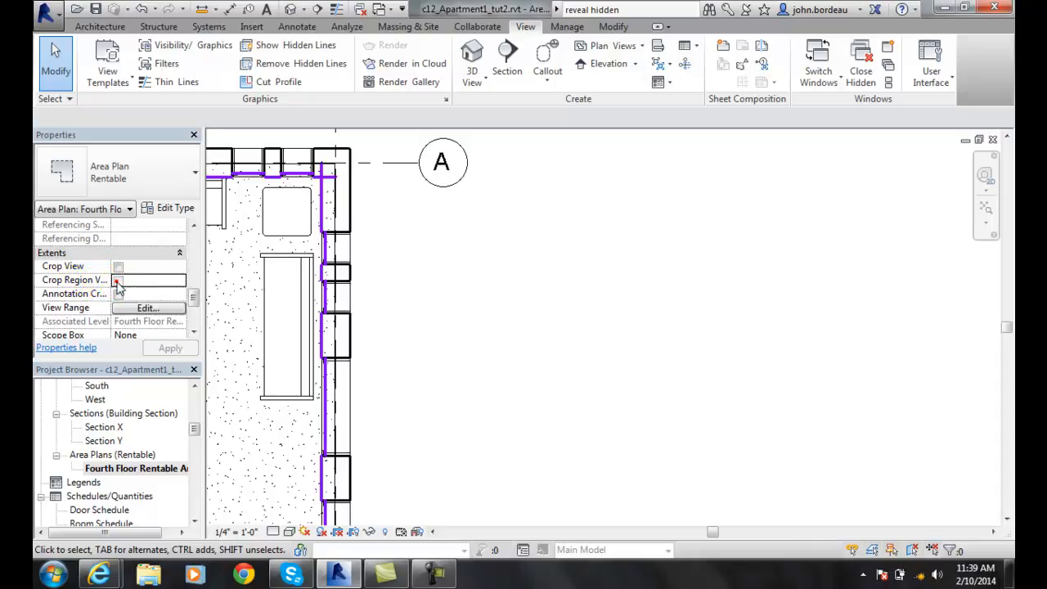
pyautogui.click(117, 280)
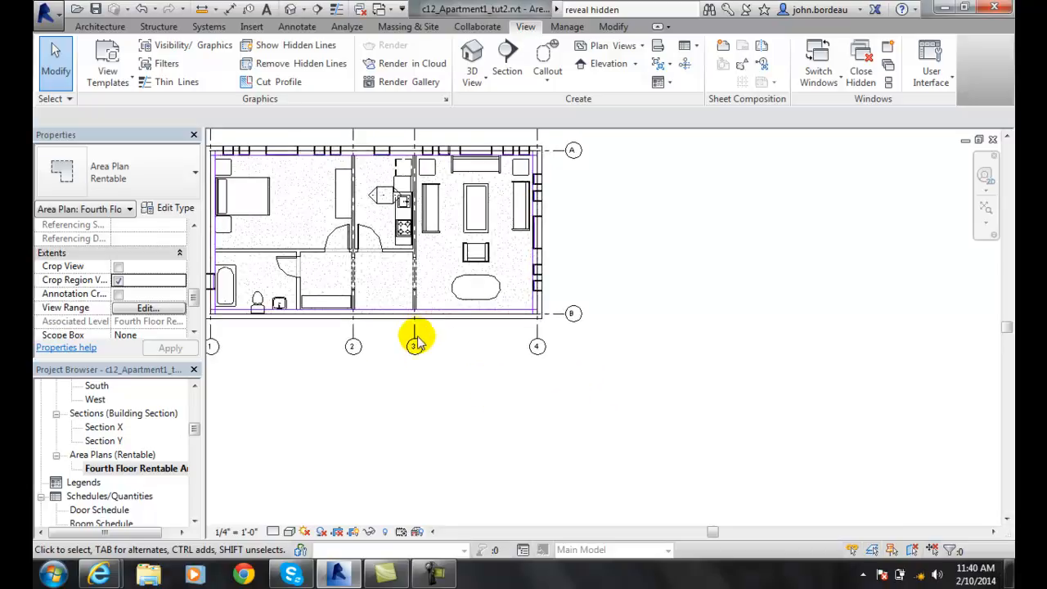
pyautogui.moveTo(368, 245)
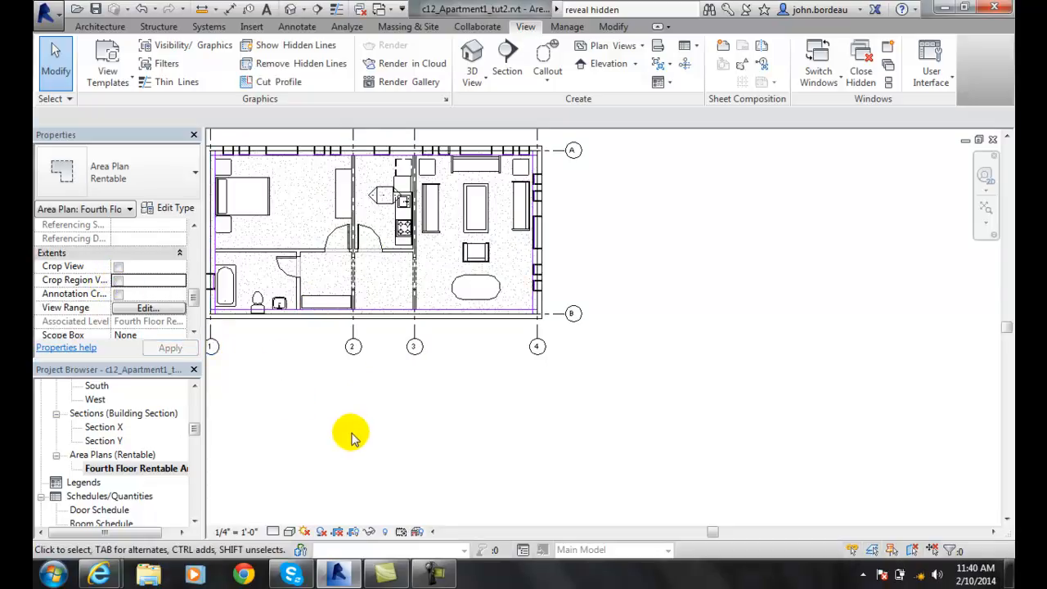
pyautogui.moveTo(347, 442)
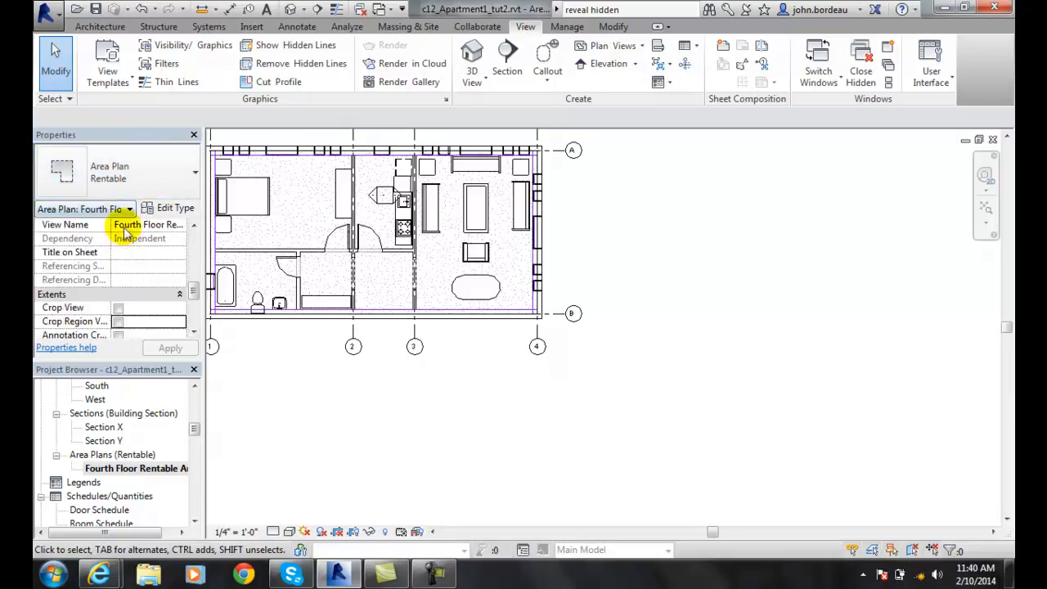
pyautogui.moveTo(111, 270)
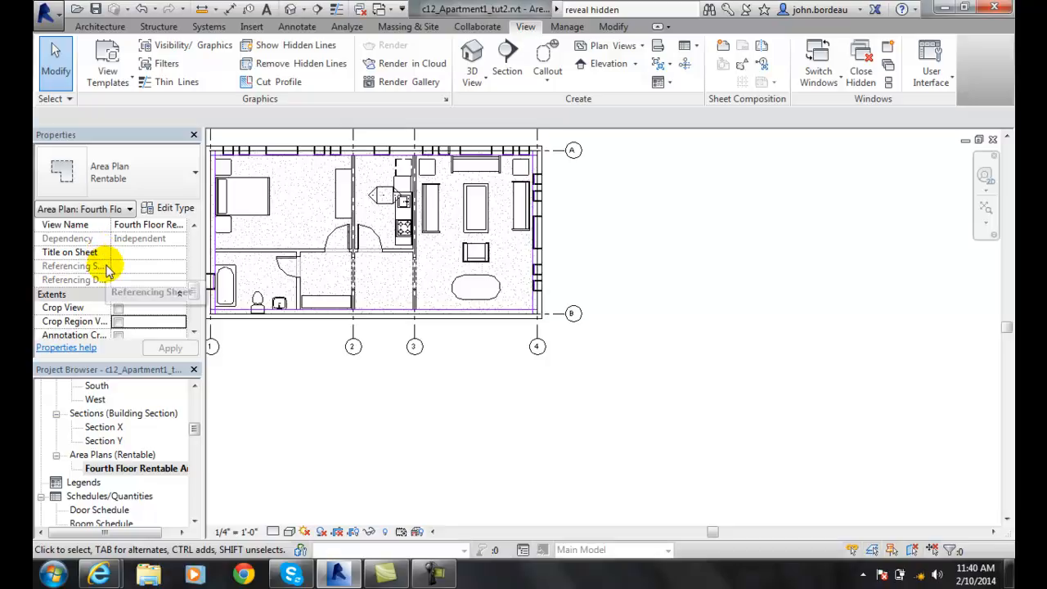